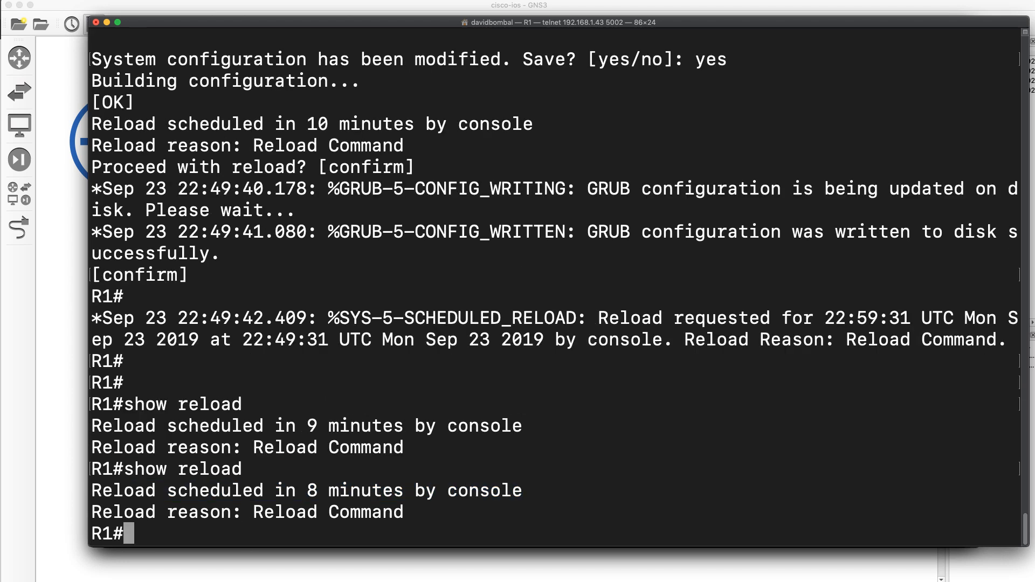
type("real")
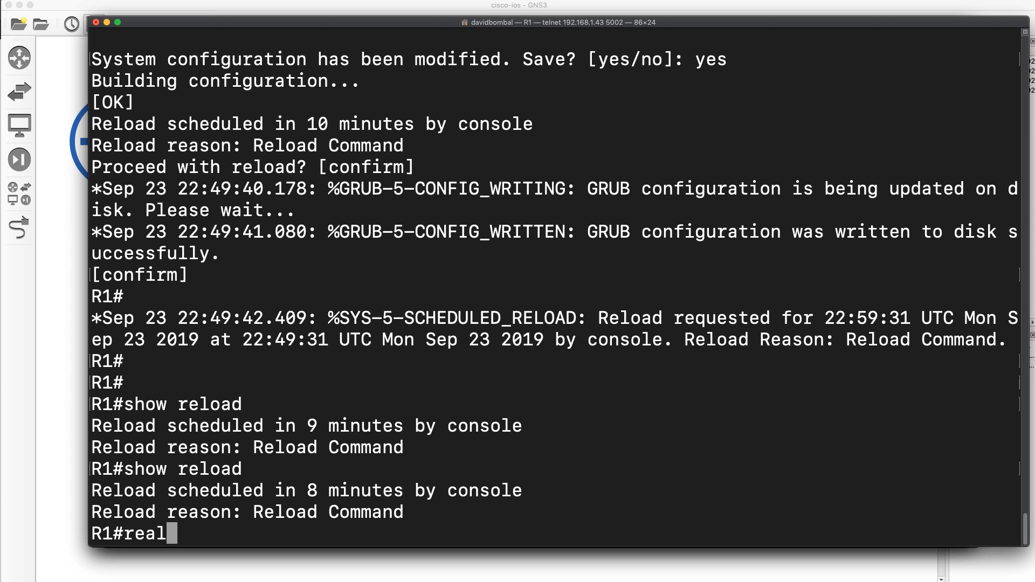
type("load cancel")
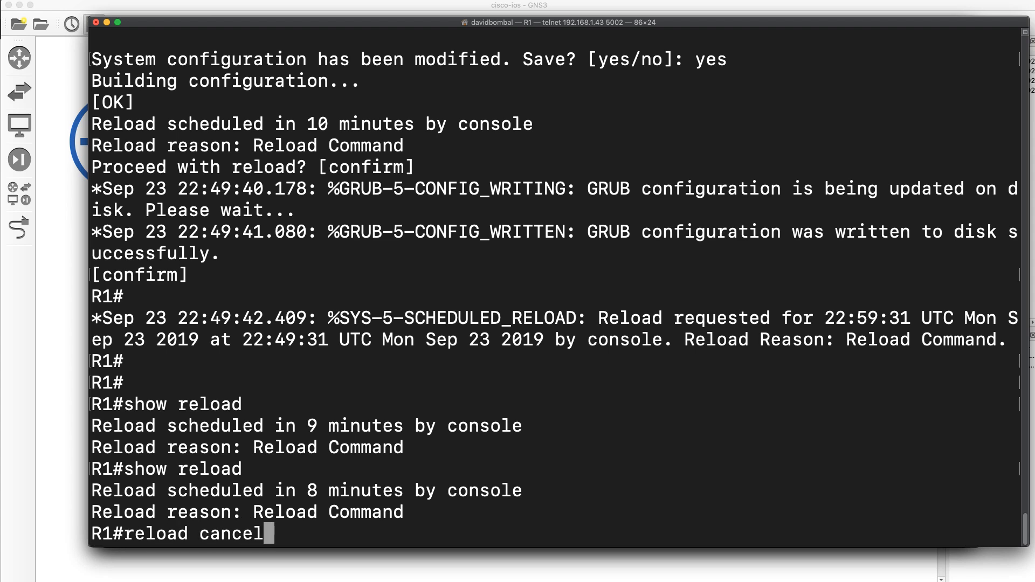